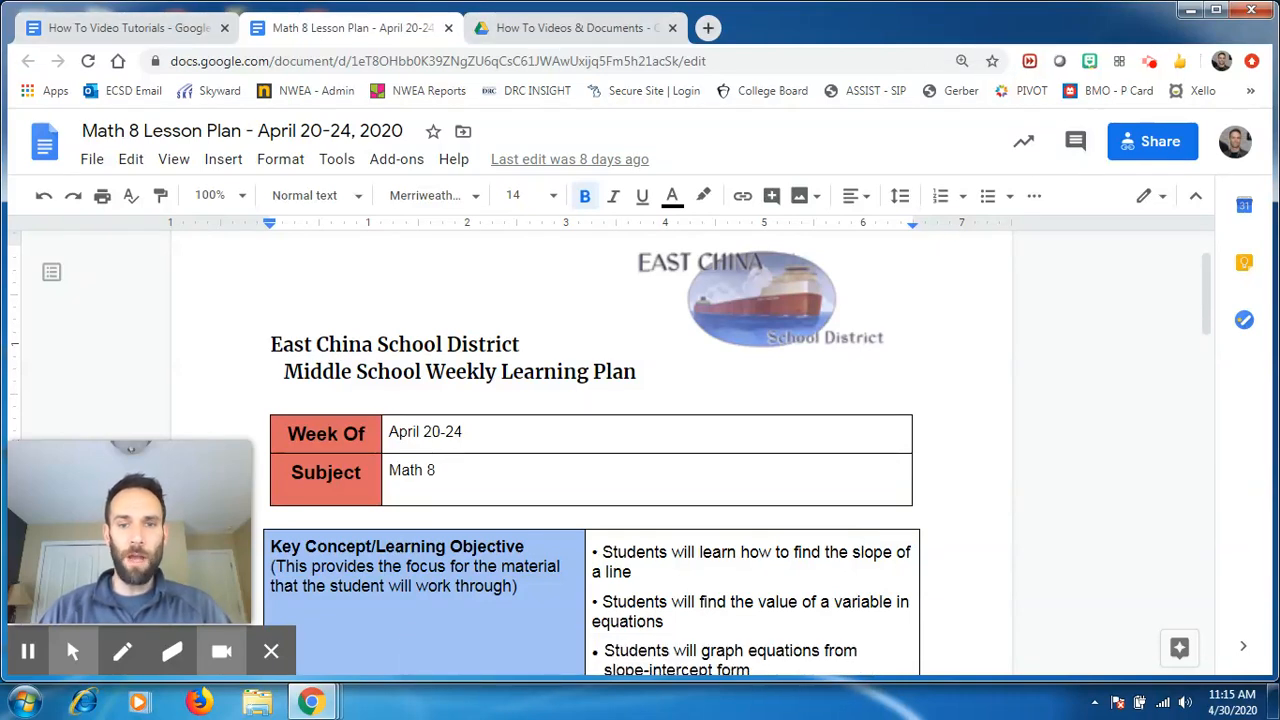
Review the Math 8 lesson plan document before setting up
{"action": "left_click", "coordinate": [272, 344]}
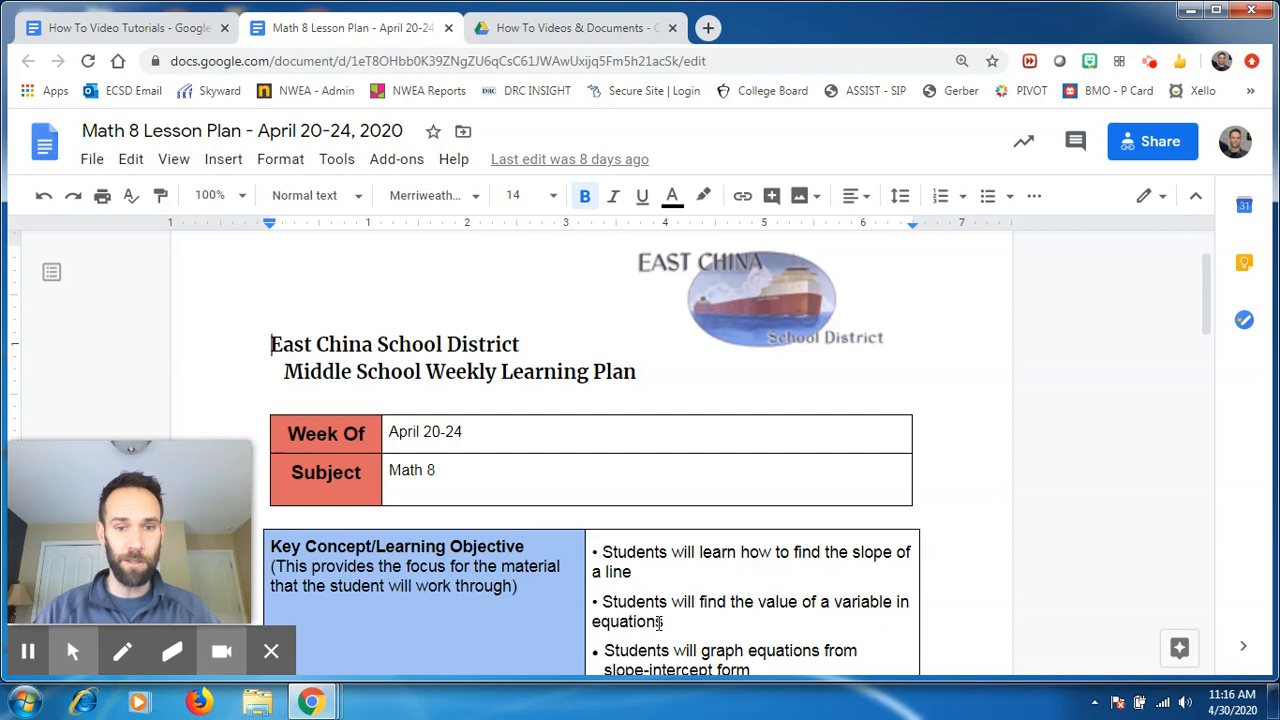
{"action": "scroll", "scroll_direction": "up", "scroll_amount": 3}
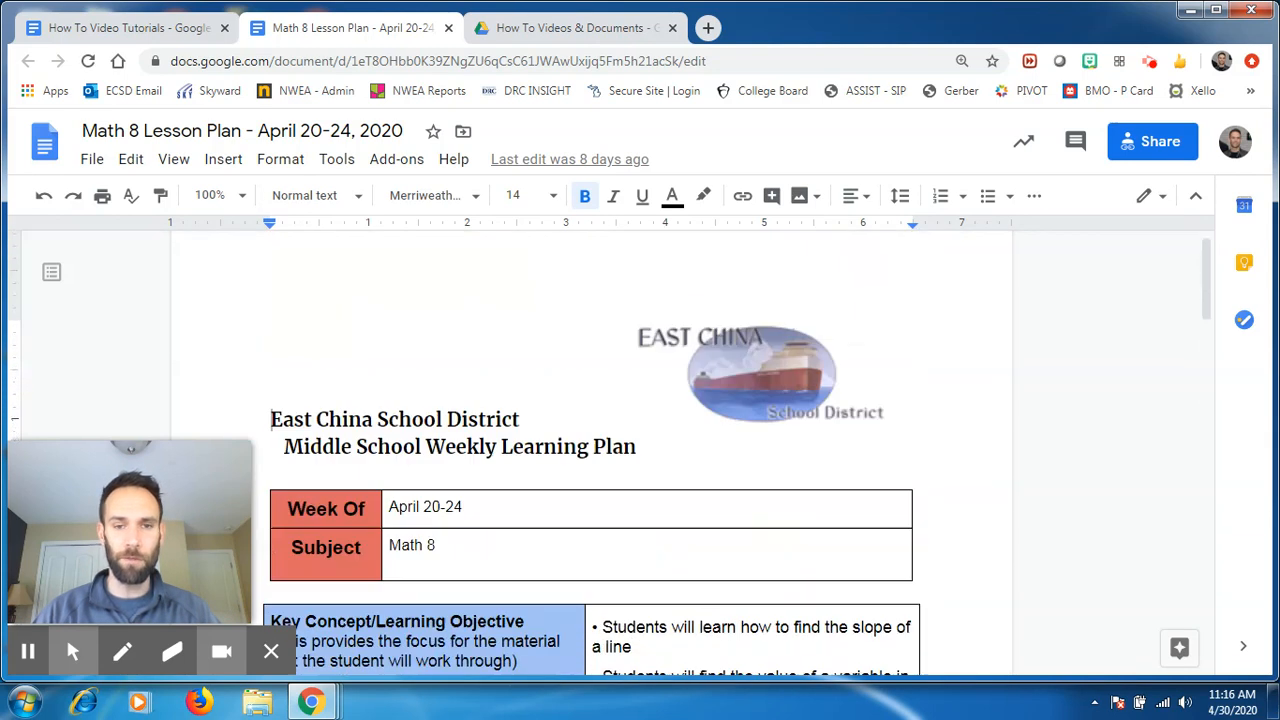
{"action": "scroll", "scroll_direction": "down", "scroll_amount": 3}
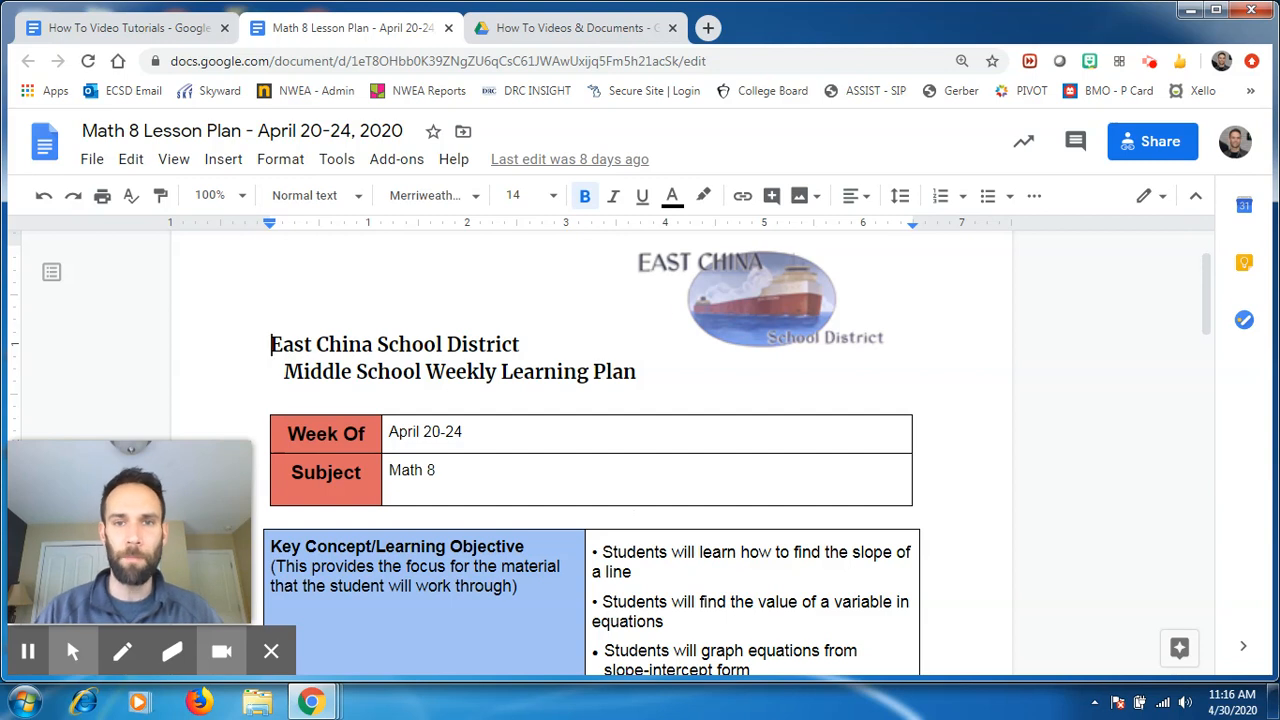
Search for 'chrome store' in a new tab to reach the Chrome Web Store
{"action": "left_click", "coordinate": [708, 28]}
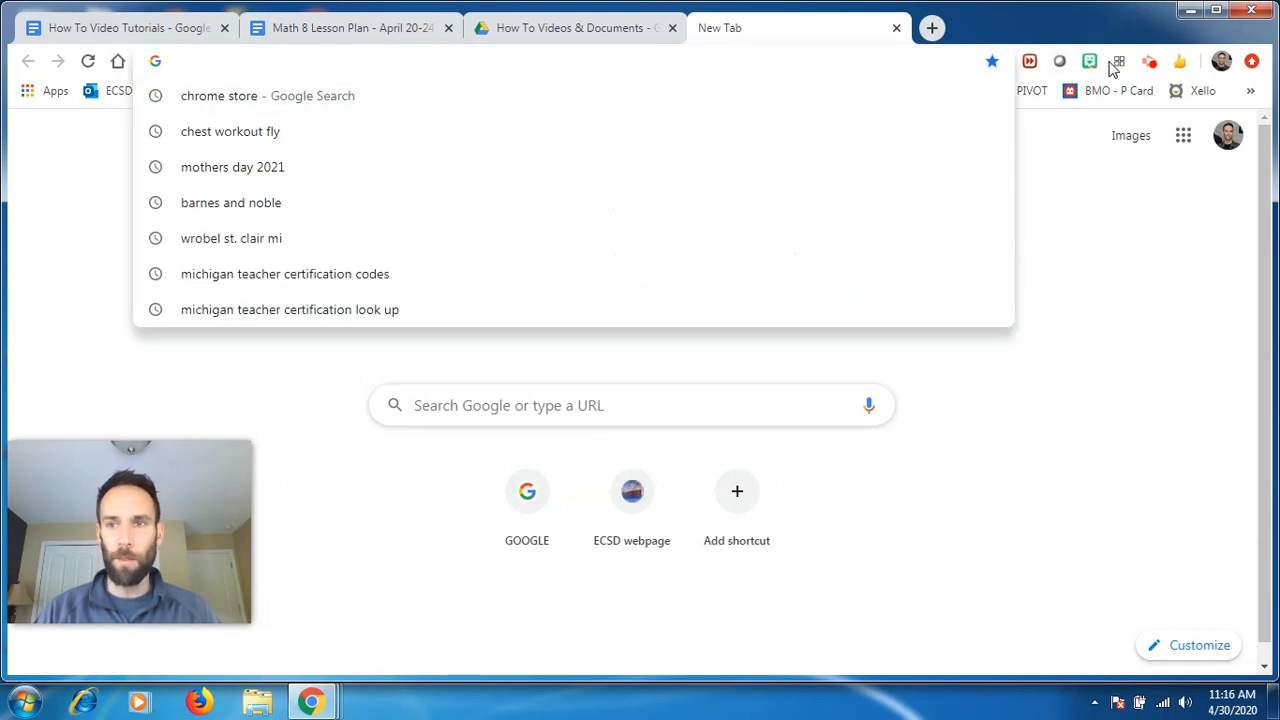
{"action": "mouse_move", "coordinate": [1156, 64]}
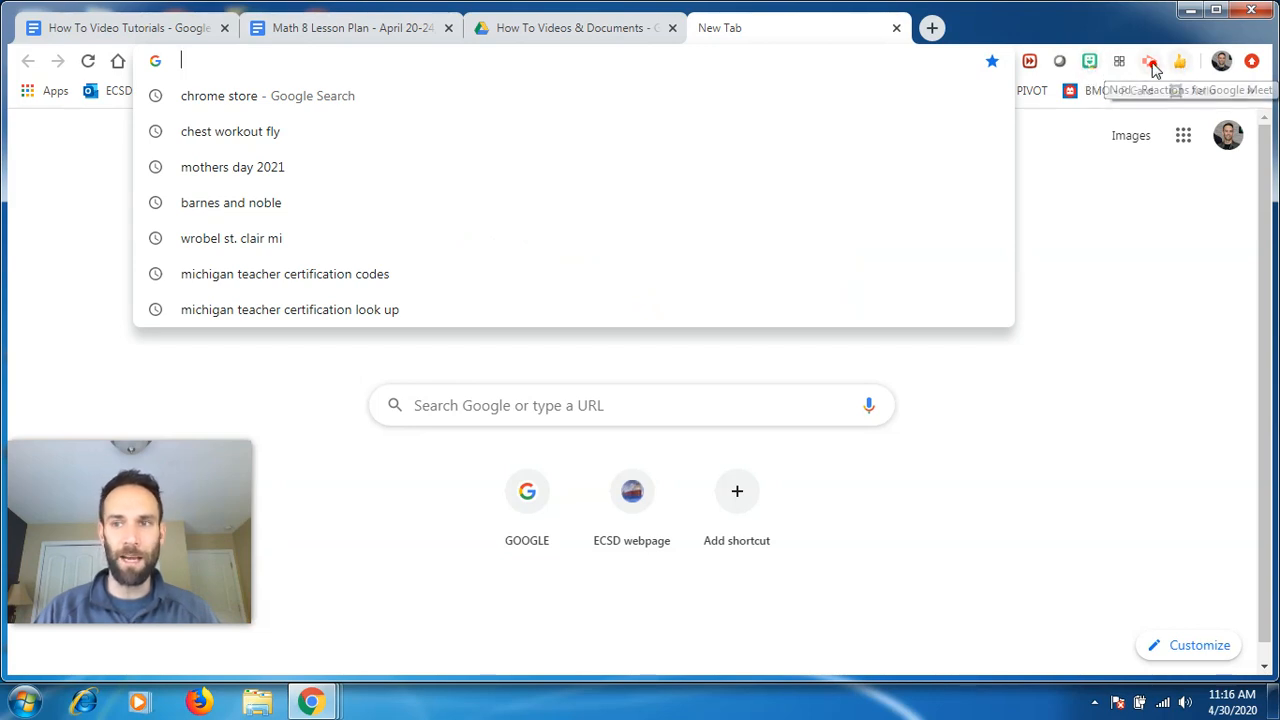
{"action": "mouse_move", "coordinate": [996, 94]}
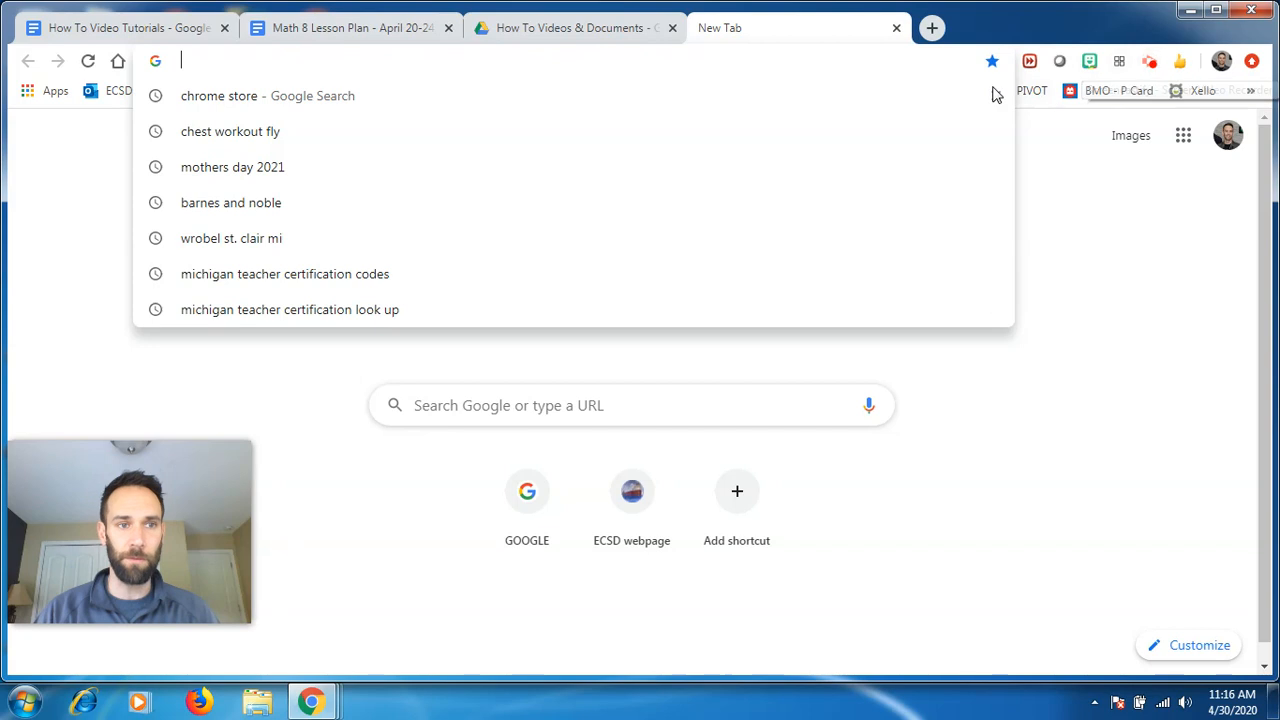
{"action": "mouse_move", "coordinate": [590, 82]}
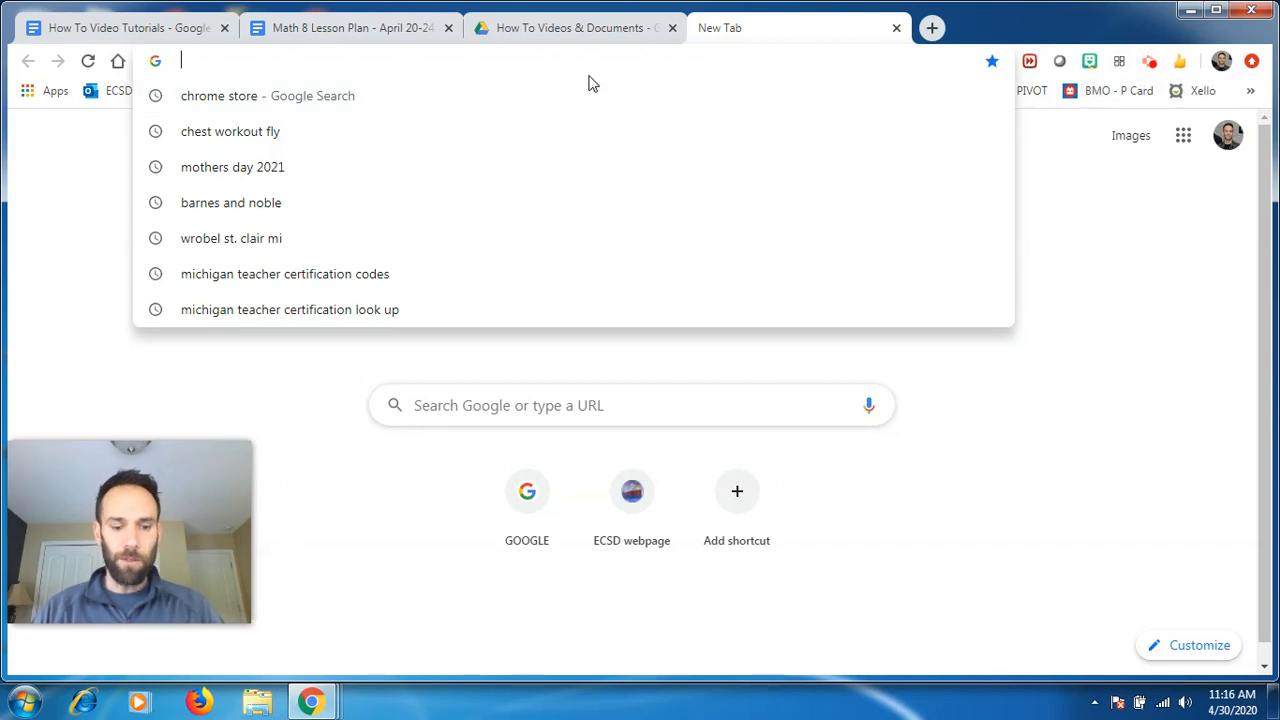
{"action": "type", "text": "chrome store"}
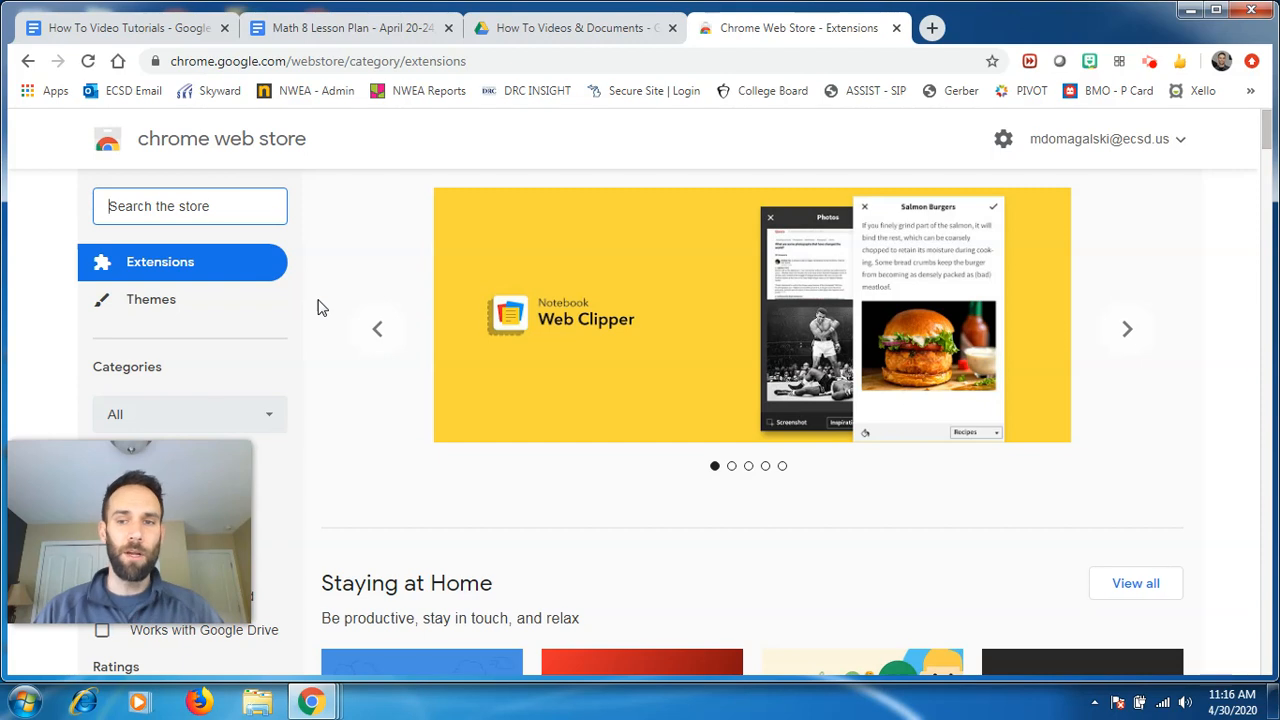
{"action": "mouse_move", "coordinate": [280, 312]}
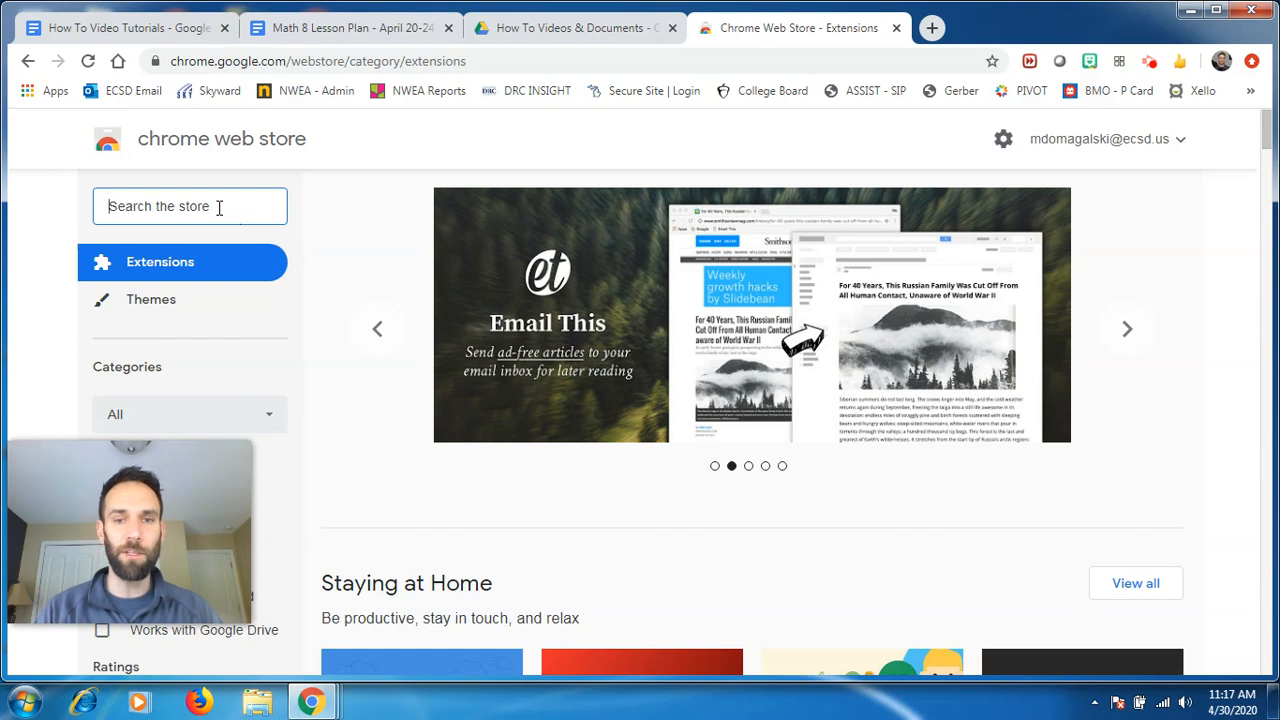
Search the store for 'dualless' and add the Dualless extension to Chrome
{"action": "type", "text": "d"}
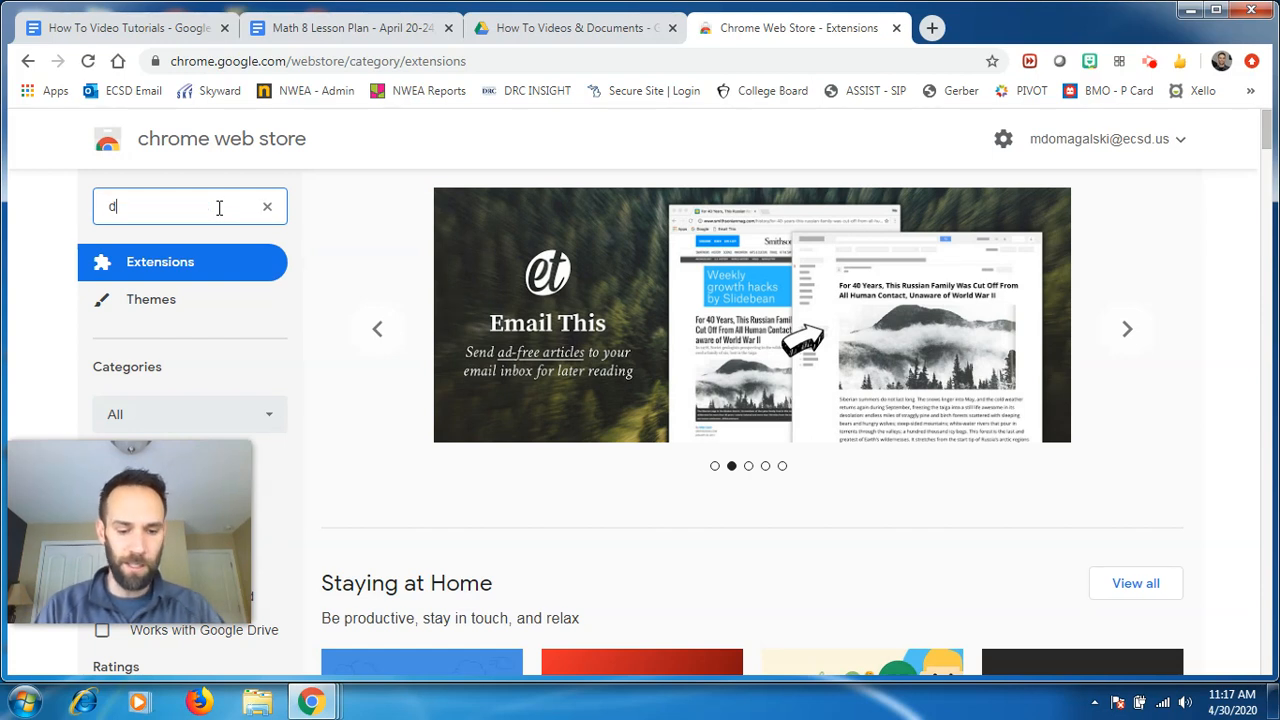
{"action": "type", "text": "ualless"}
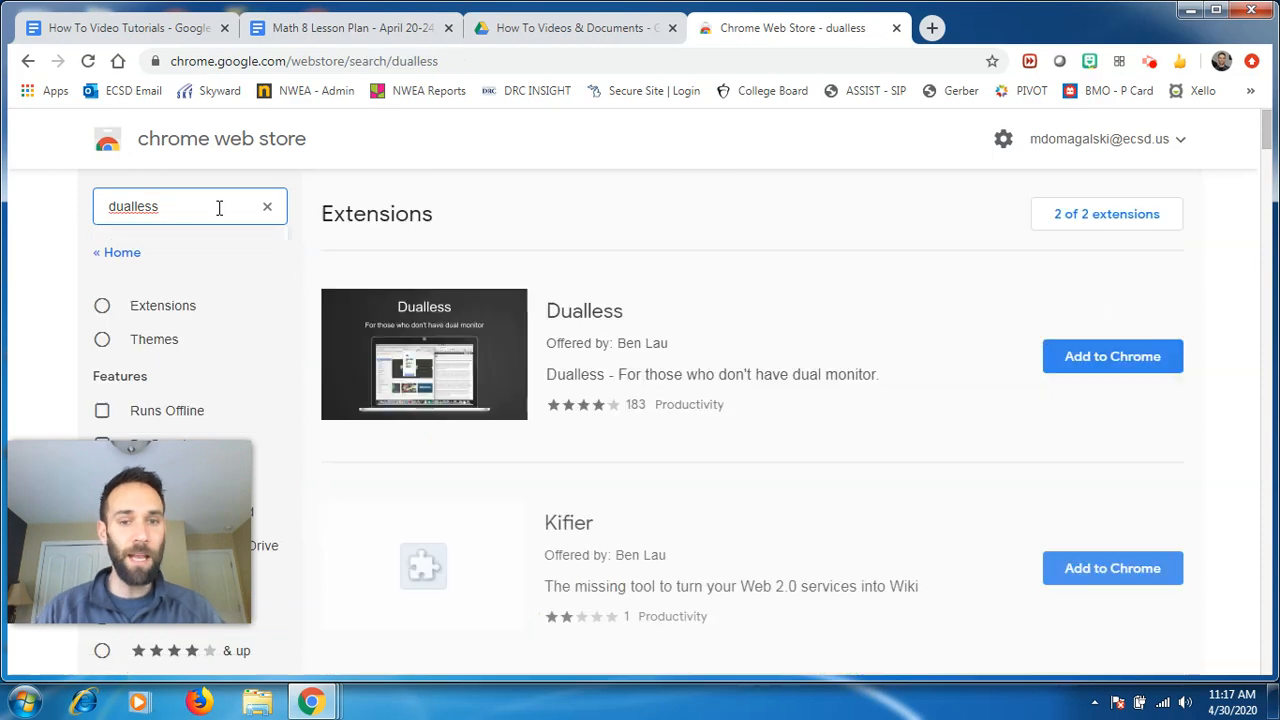
{"action": "mouse_move", "coordinate": [544, 322]}
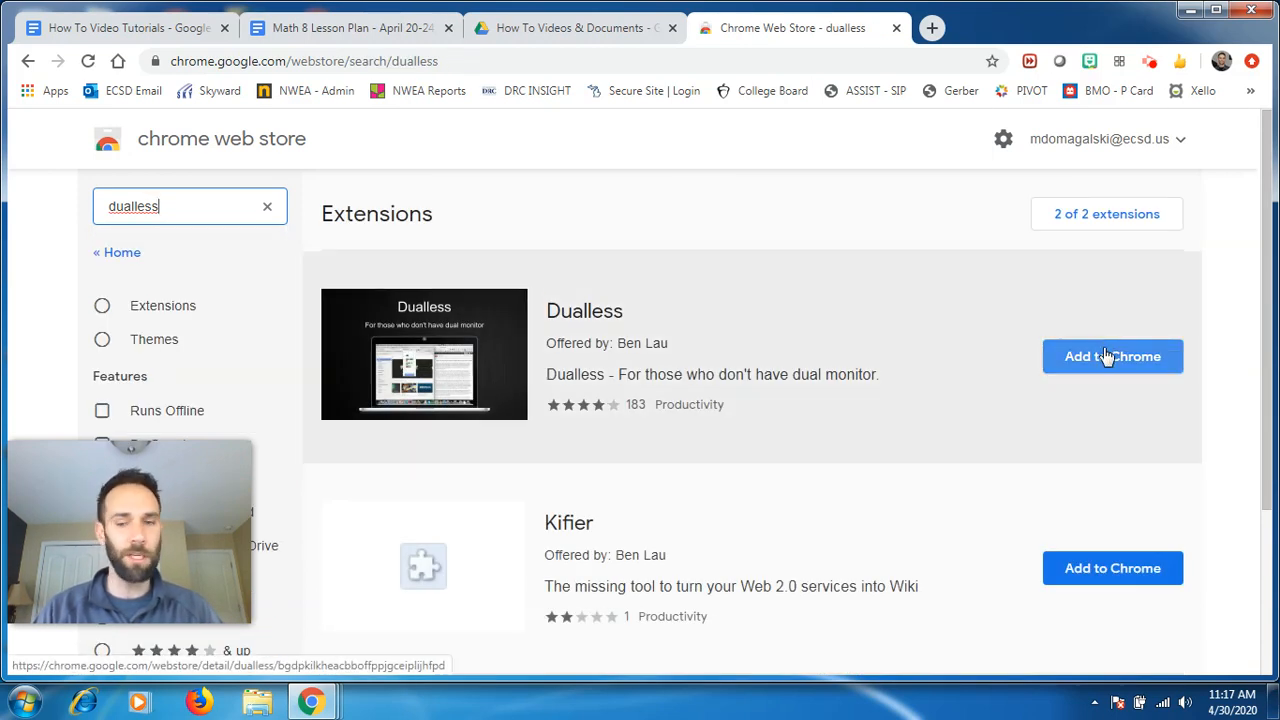
{"action": "left_click", "coordinate": [1112, 356]}
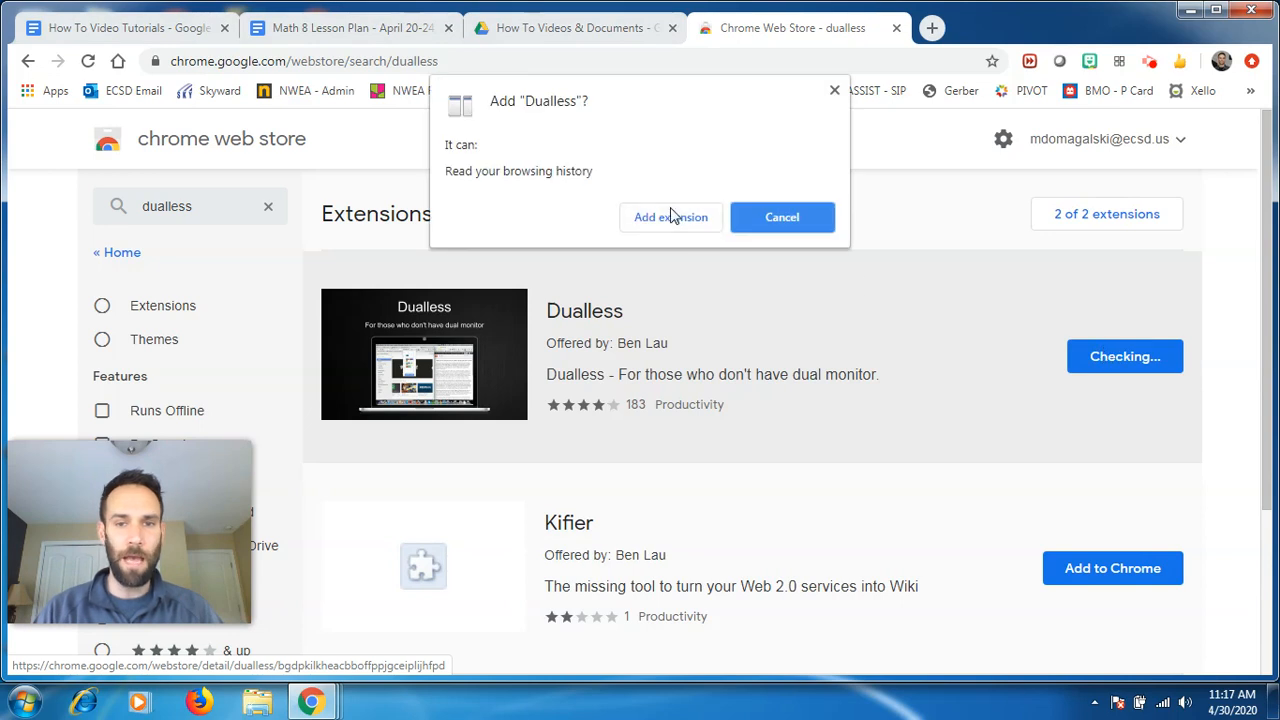
{"action": "left_click", "coordinate": [670, 216]}
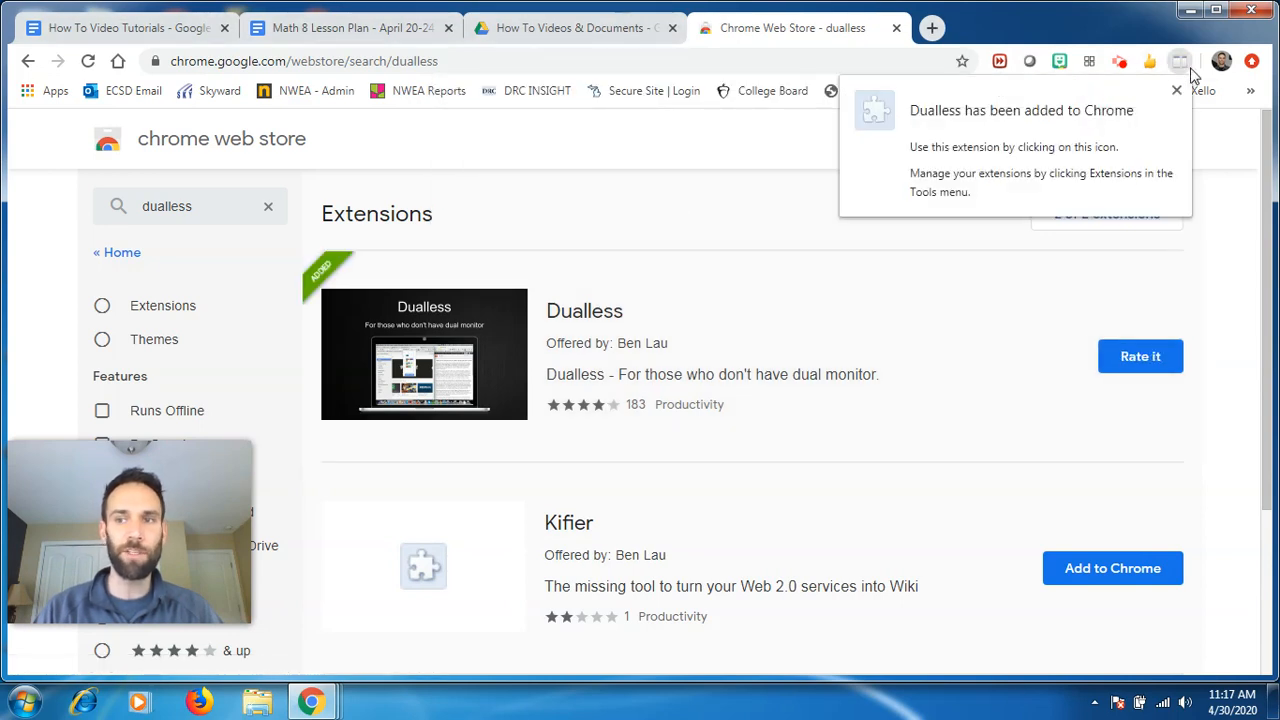
{"action": "mouse_move", "coordinate": [1180, 62]}
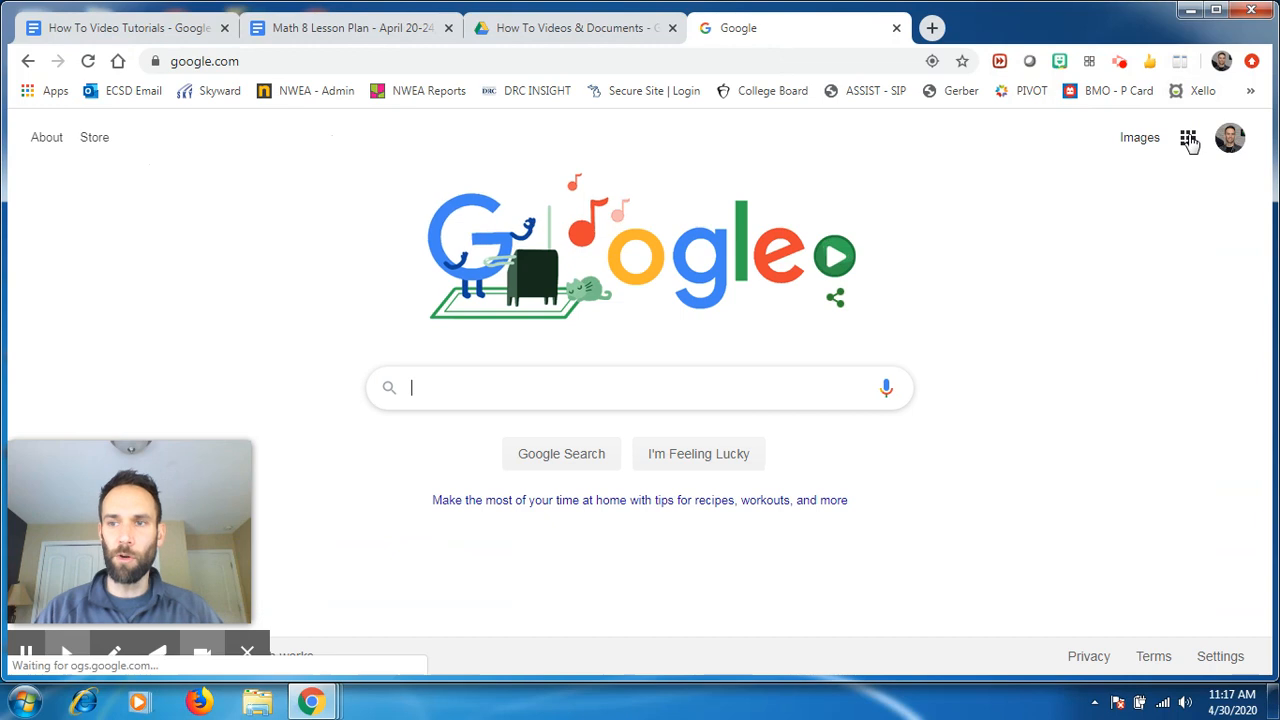
Start a Meet meeting nicknamed 'test' from the Google apps menu and dismiss the joining details
{"action": "left_click", "coordinate": [1188, 136]}
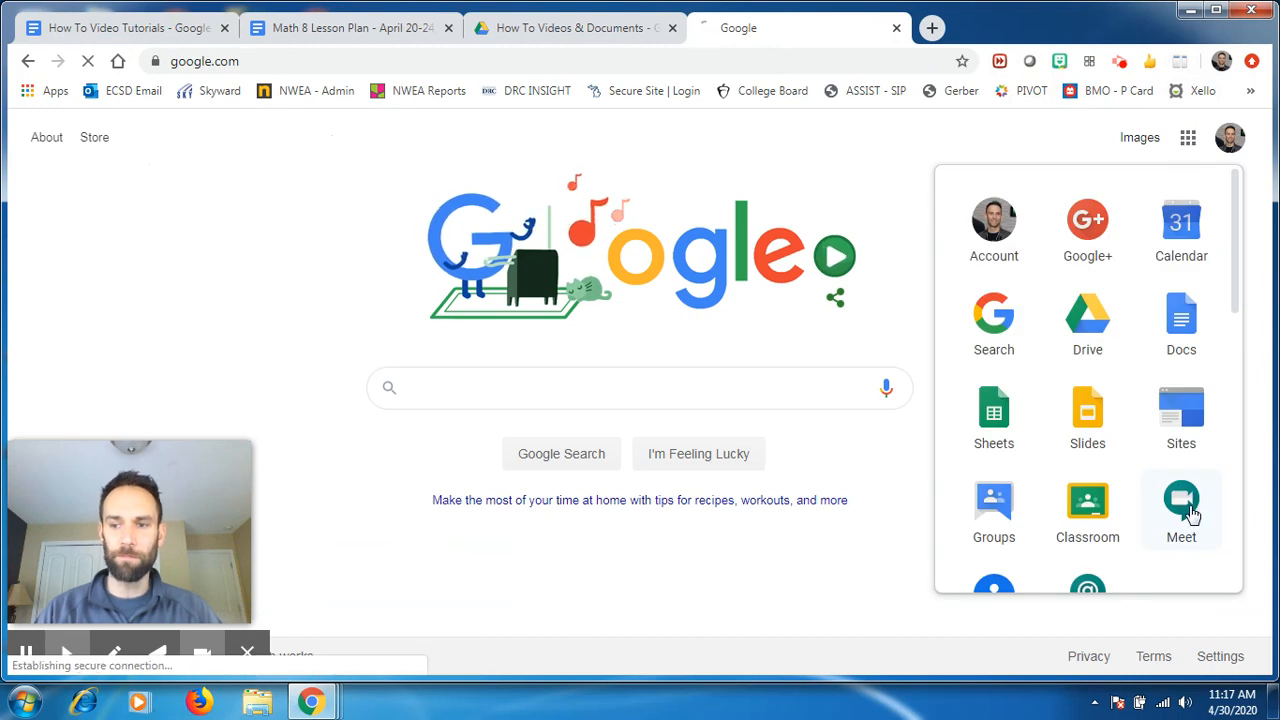
{"action": "left_click", "coordinate": [1180, 510]}
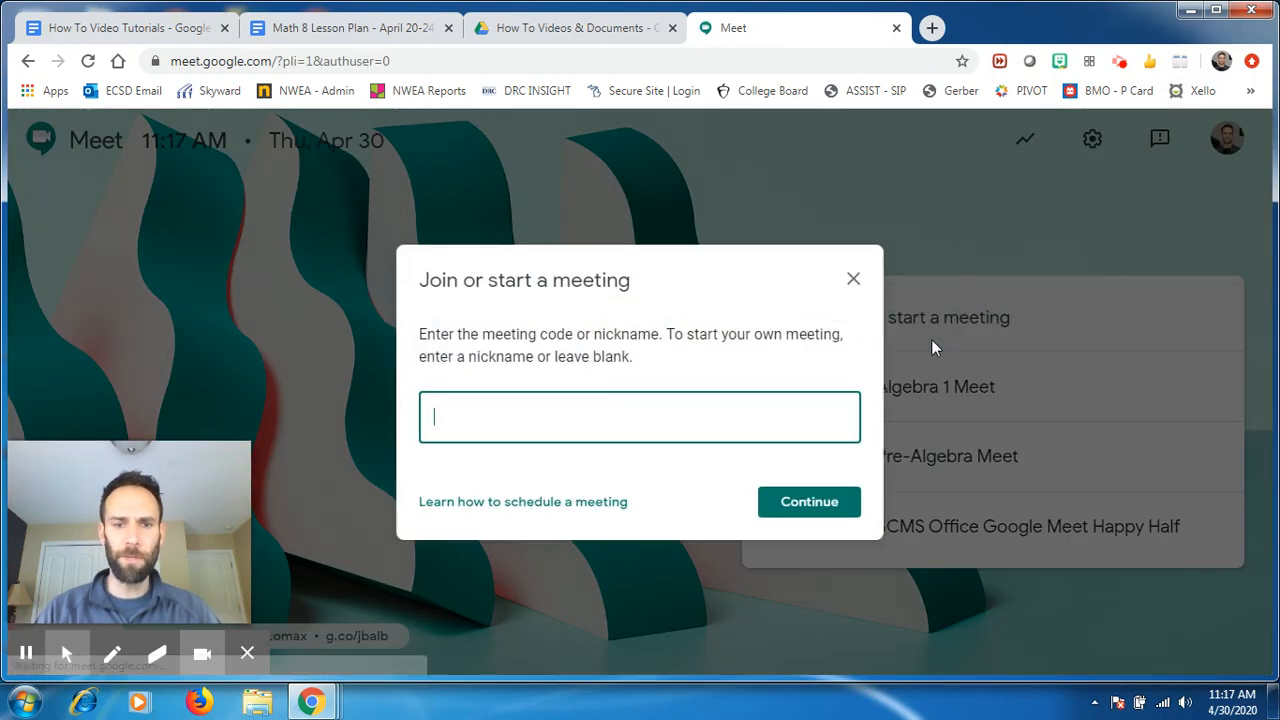
{"action": "type", "text": "test"}
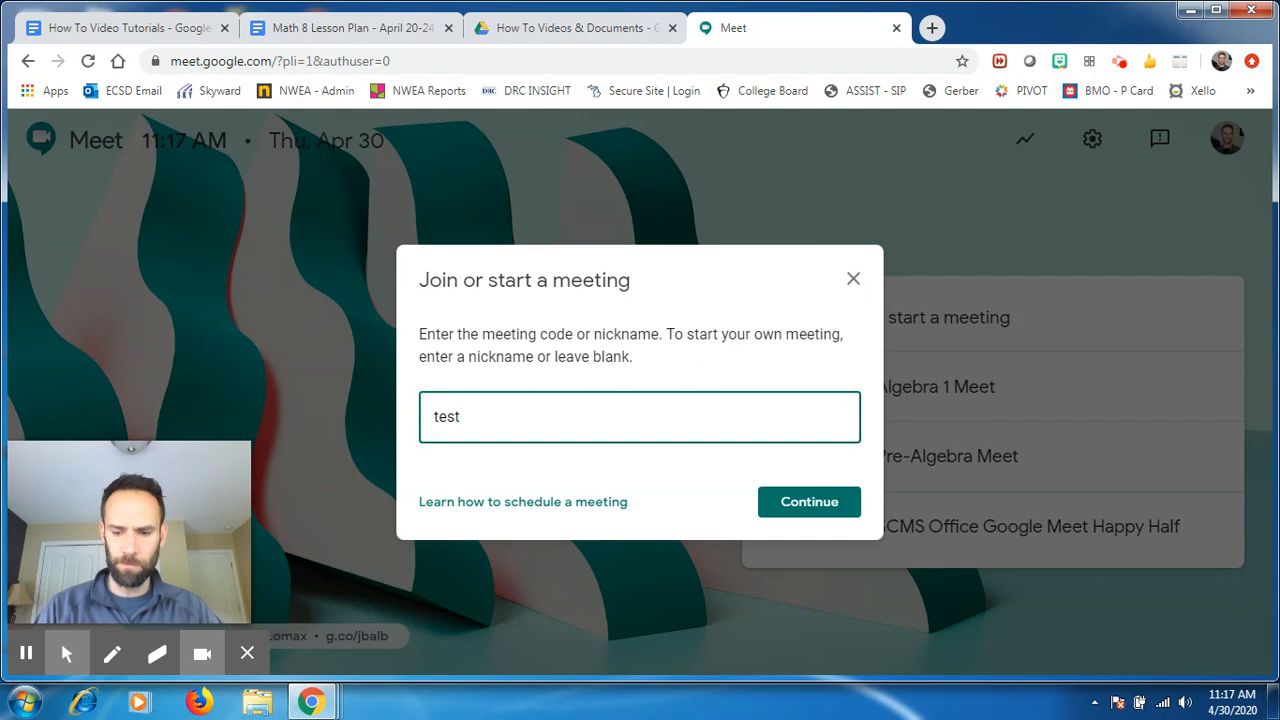
{"action": "left_click", "coordinate": [808, 500]}
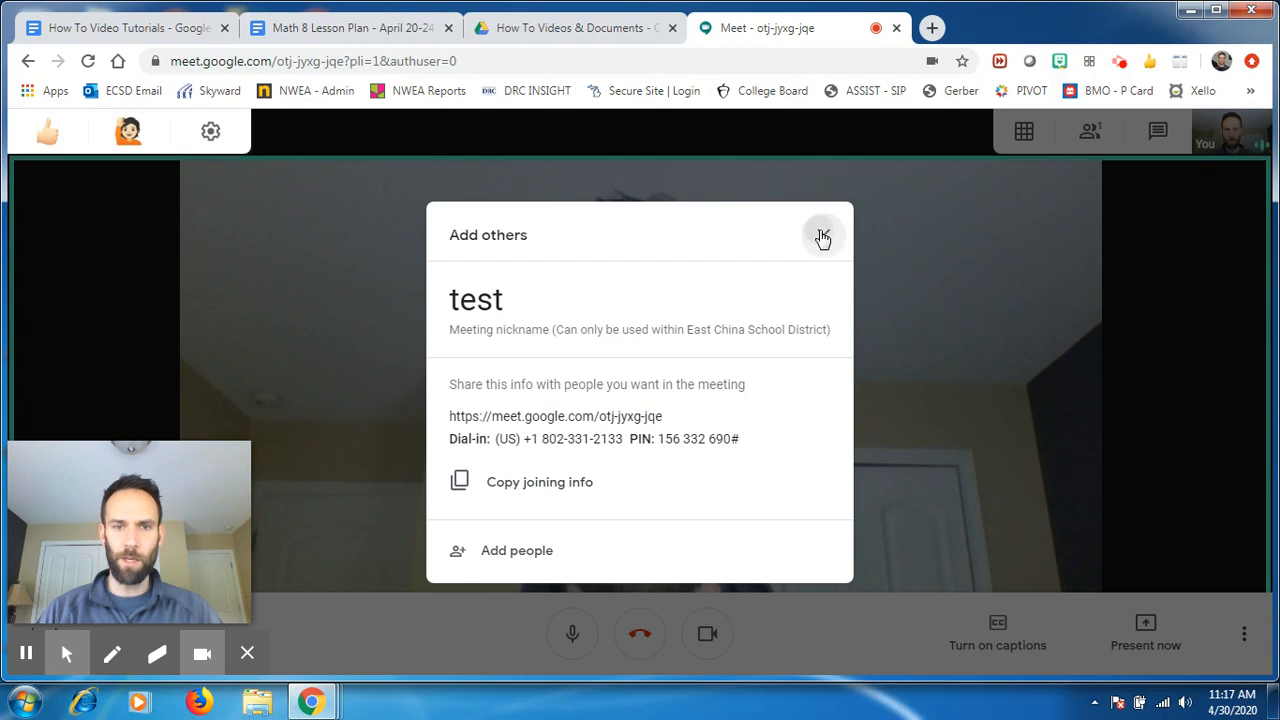
{"action": "left_click", "coordinate": [822, 234]}
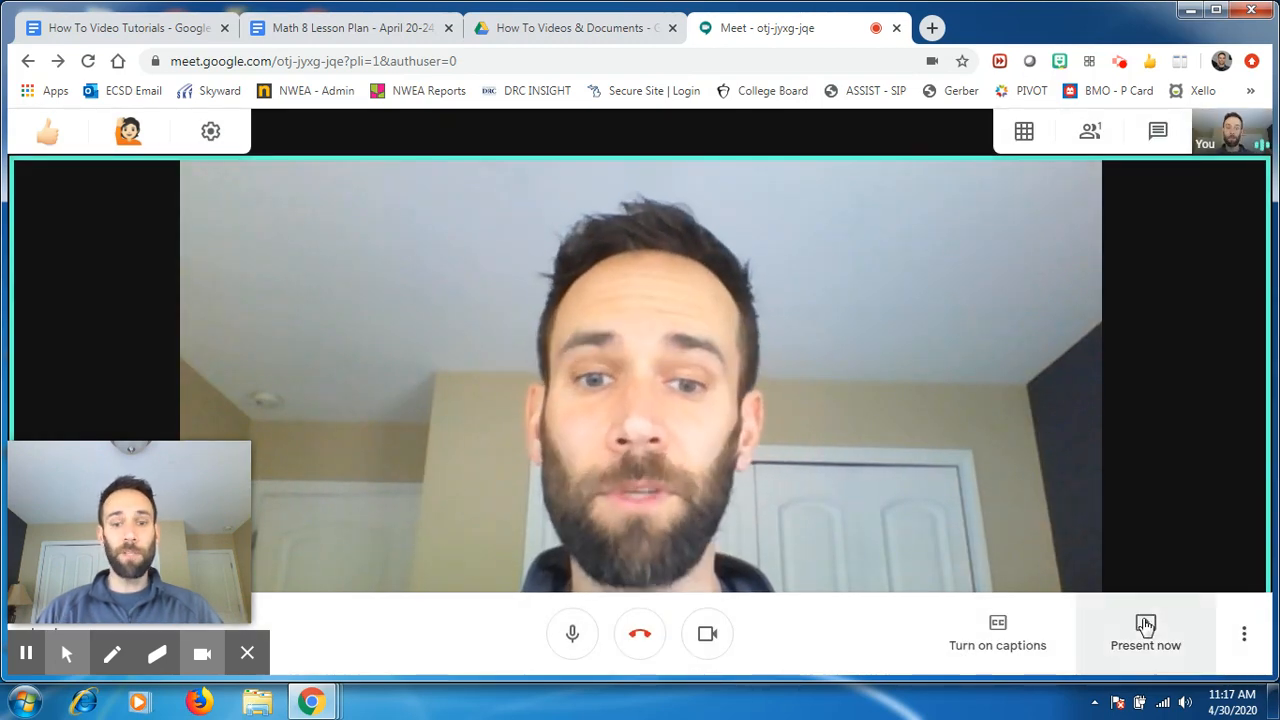
Present your entire screen to everyone in the Meet call
{"action": "left_click", "coordinate": [1144, 636]}
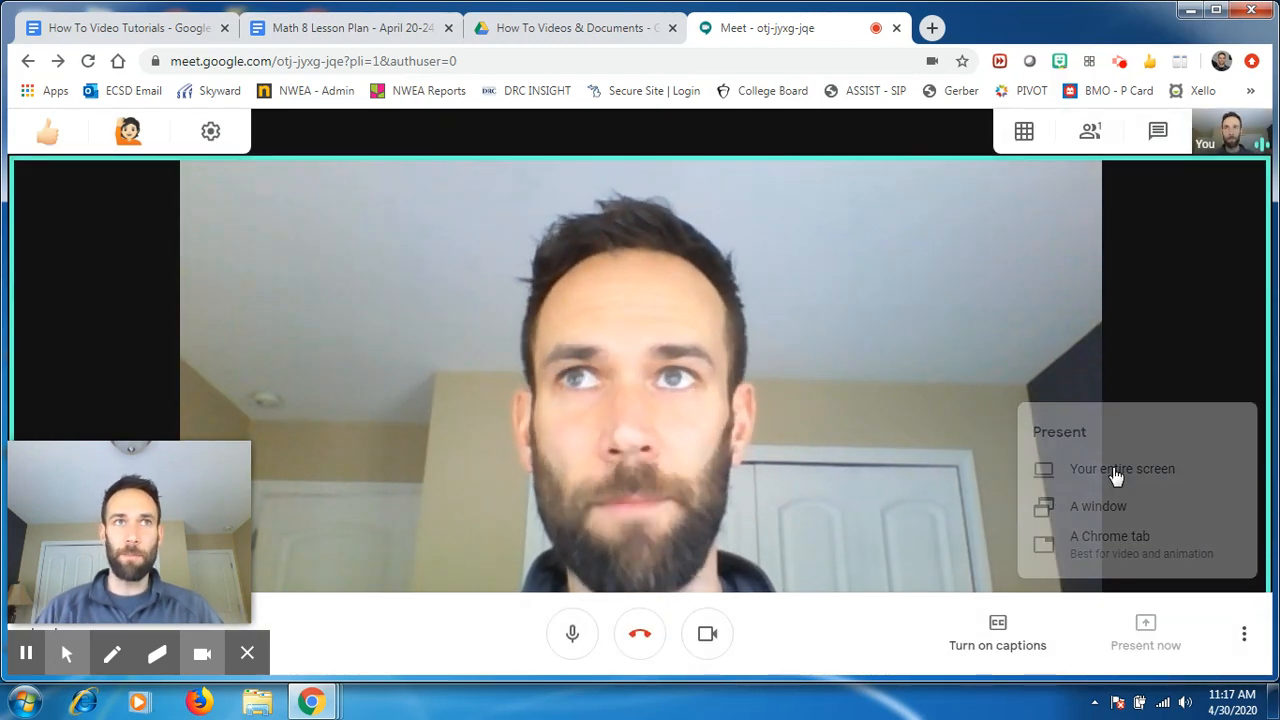
{"action": "left_click", "coordinate": [1122, 468]}
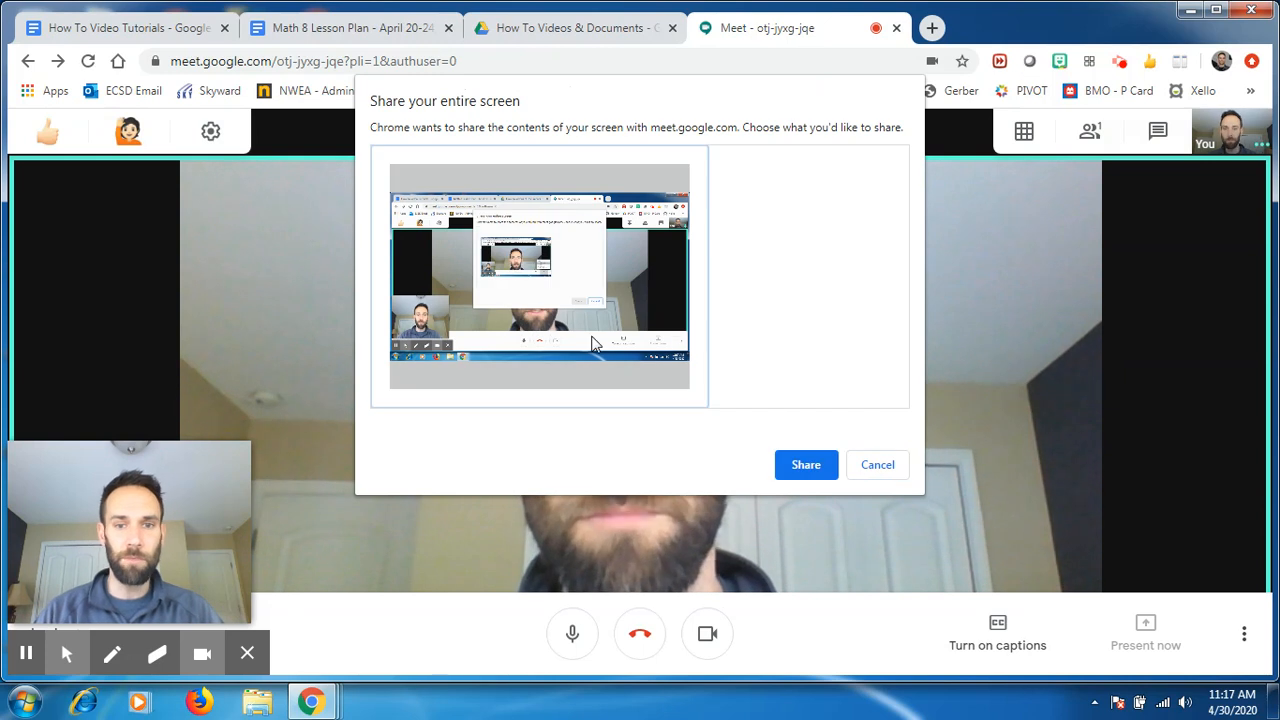
{"action": "left_click", "coordinate": [806, 464]}
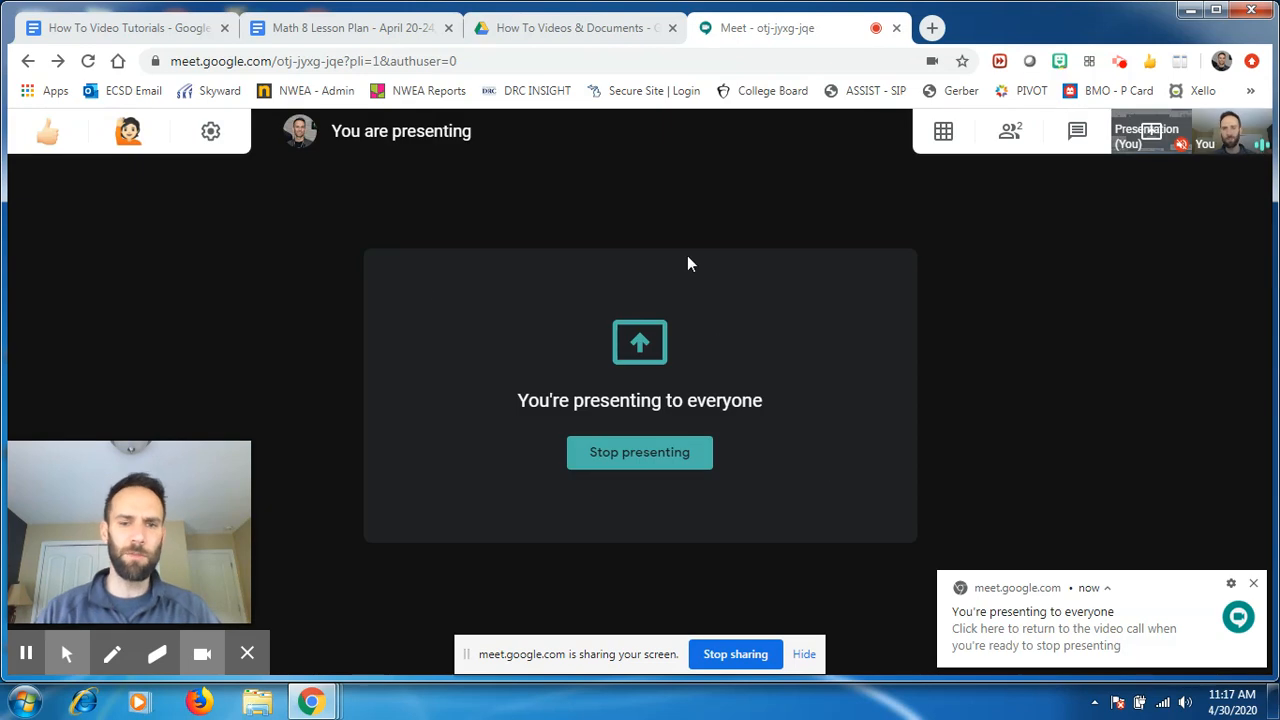
Check the Math 8 lesson plan tab while sharing, then return to the meeting
{"action": "left_click", "coordinate": [350, 28]}
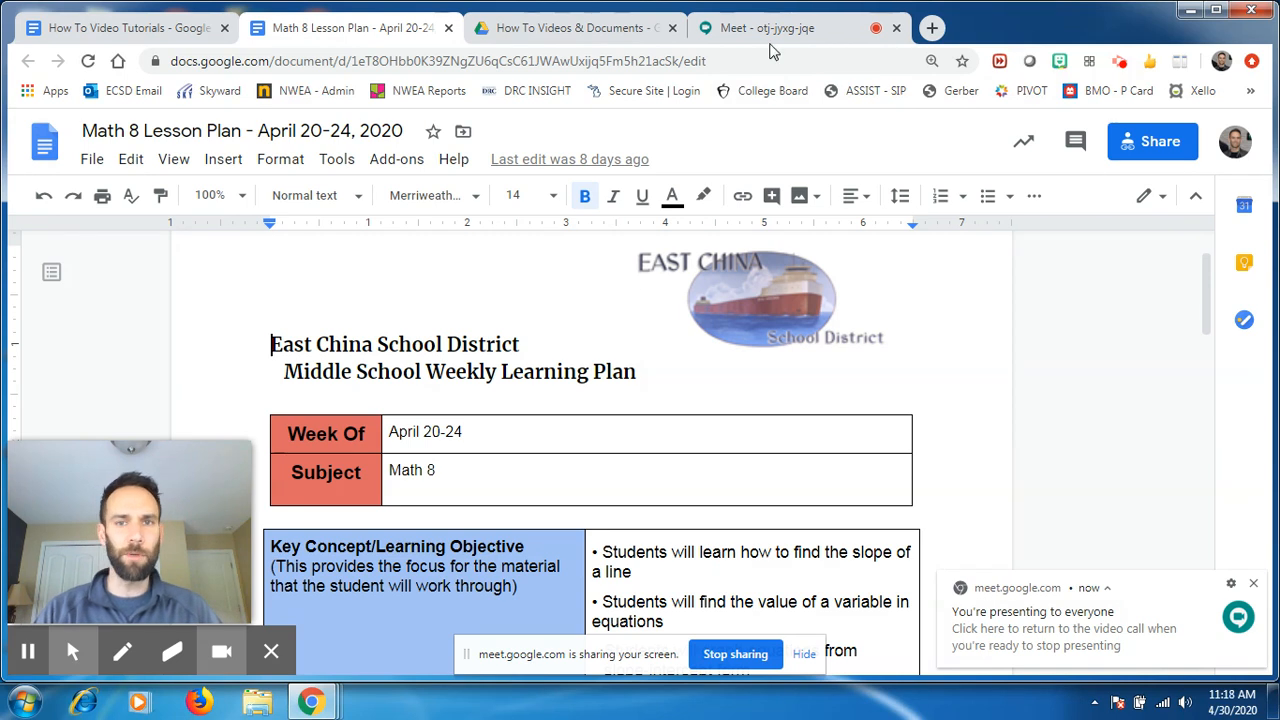
{"action": "left_click", "coordinate": [764, 28]}
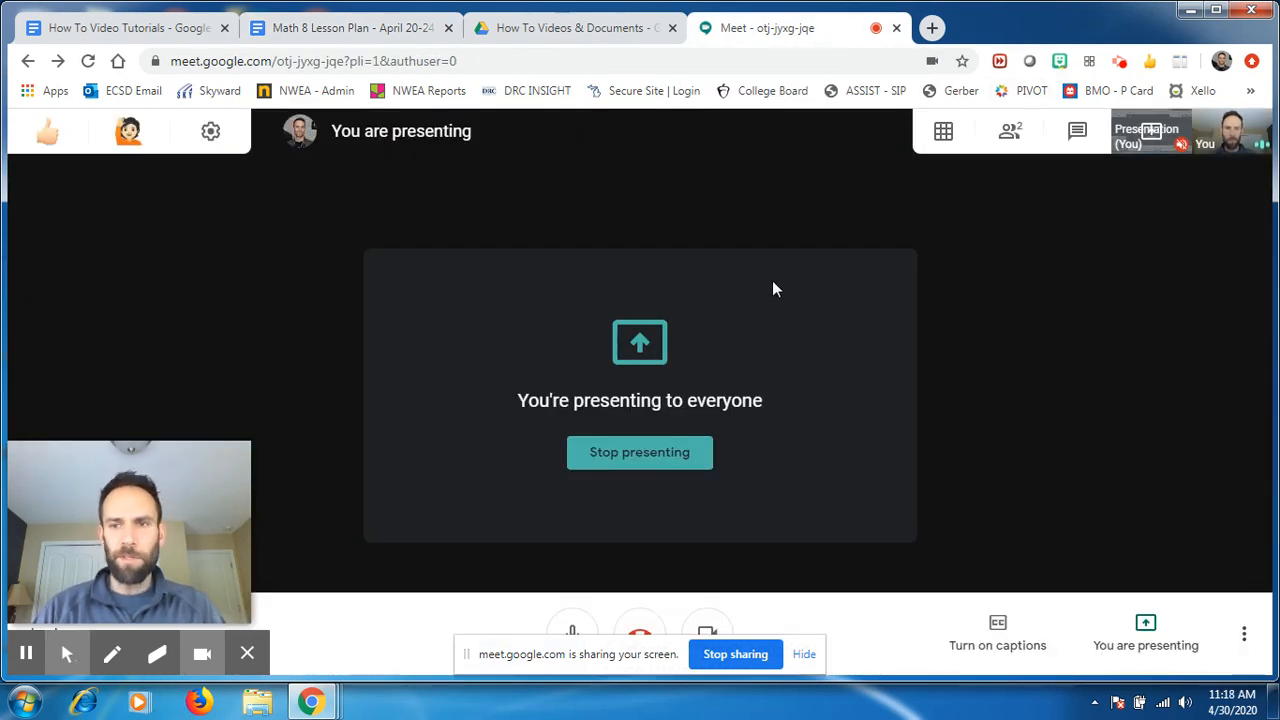
{"action": "mouse_move", "coordinate": [1180, 60]}
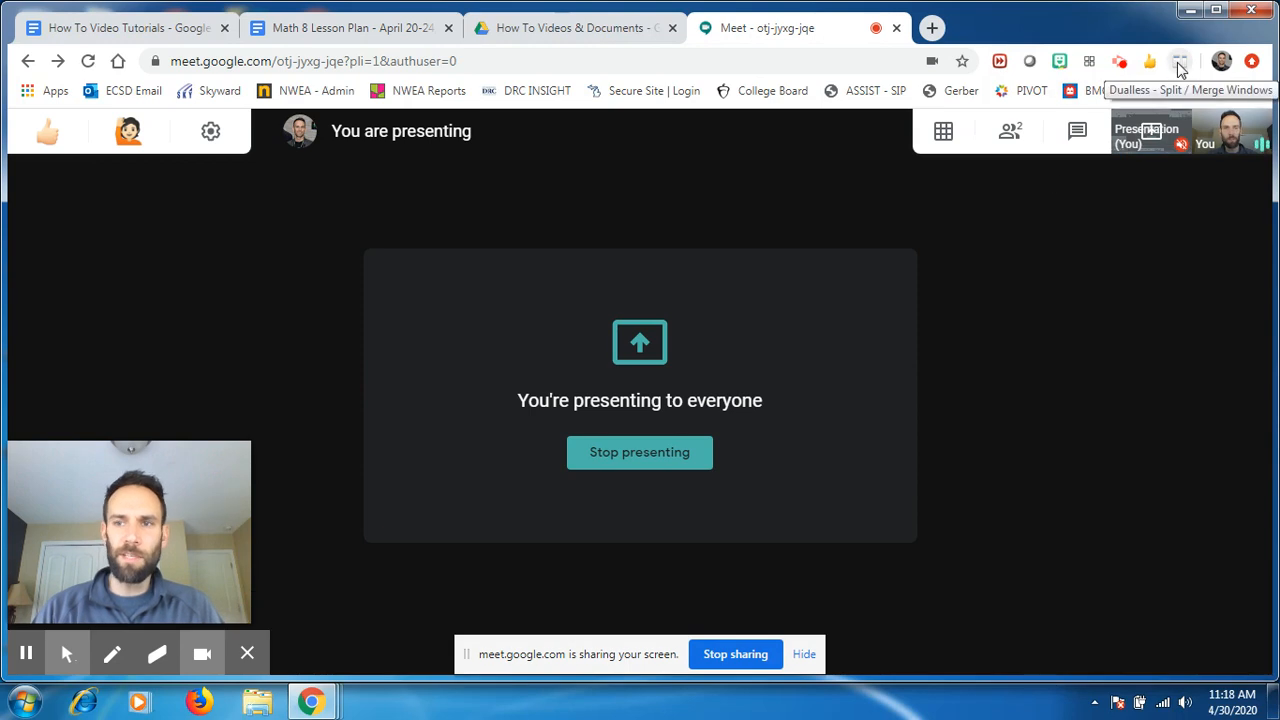
Show the Dualless split-ratio choices from the toolbar icon during the screen share
{"action": "left_click", "coordinate": [1180, 60]}
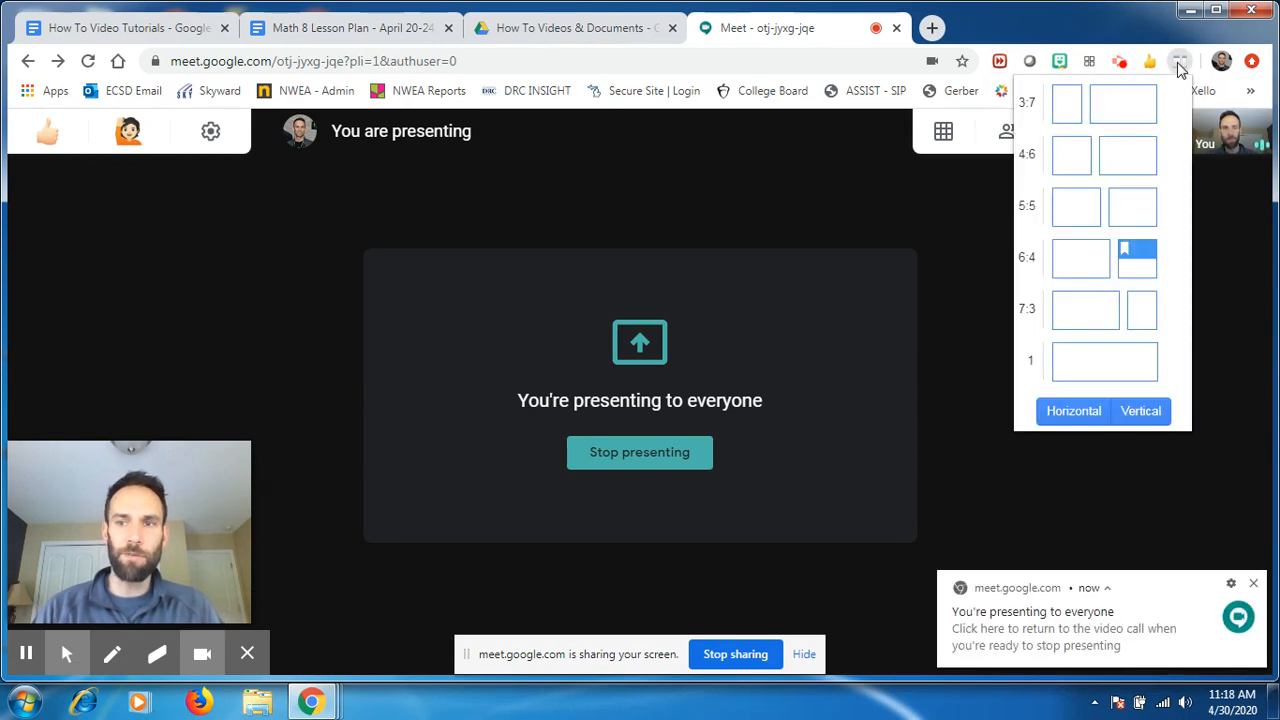
{"action": "mouse_move", "coordinate": [1252, 584]}
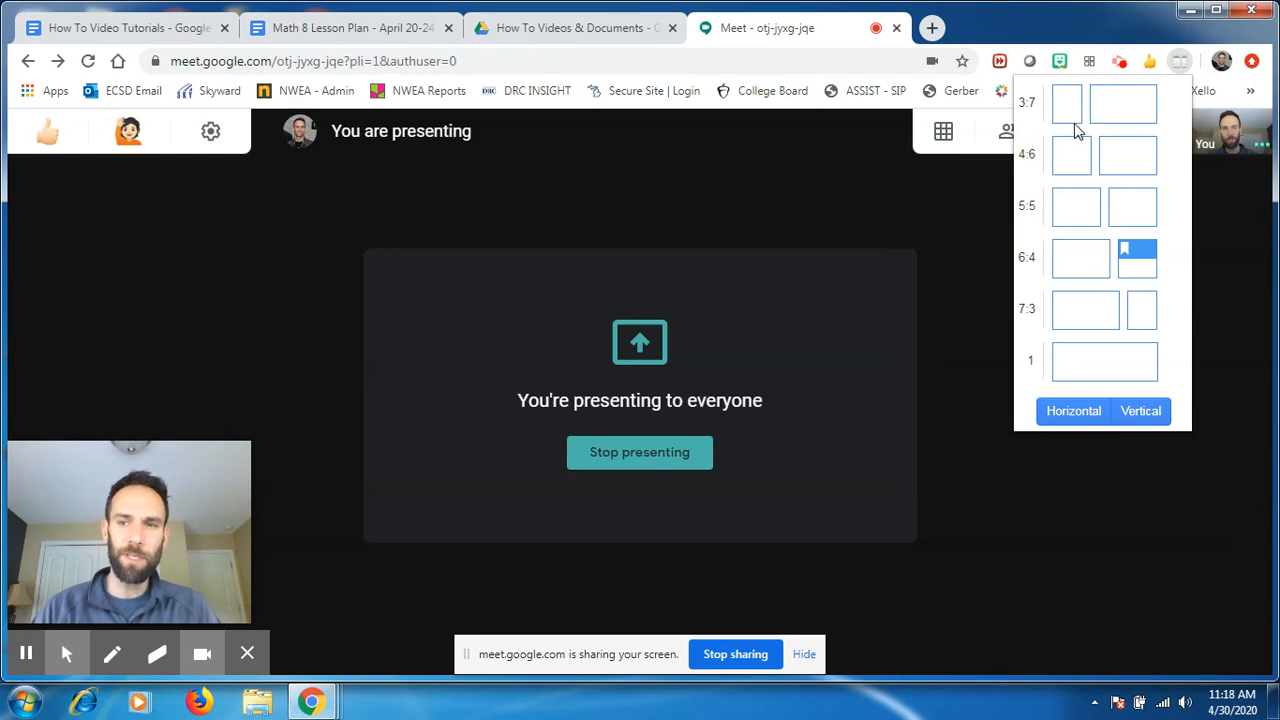
{"action": "mouse_move", "coordinate": [1072, 154]}
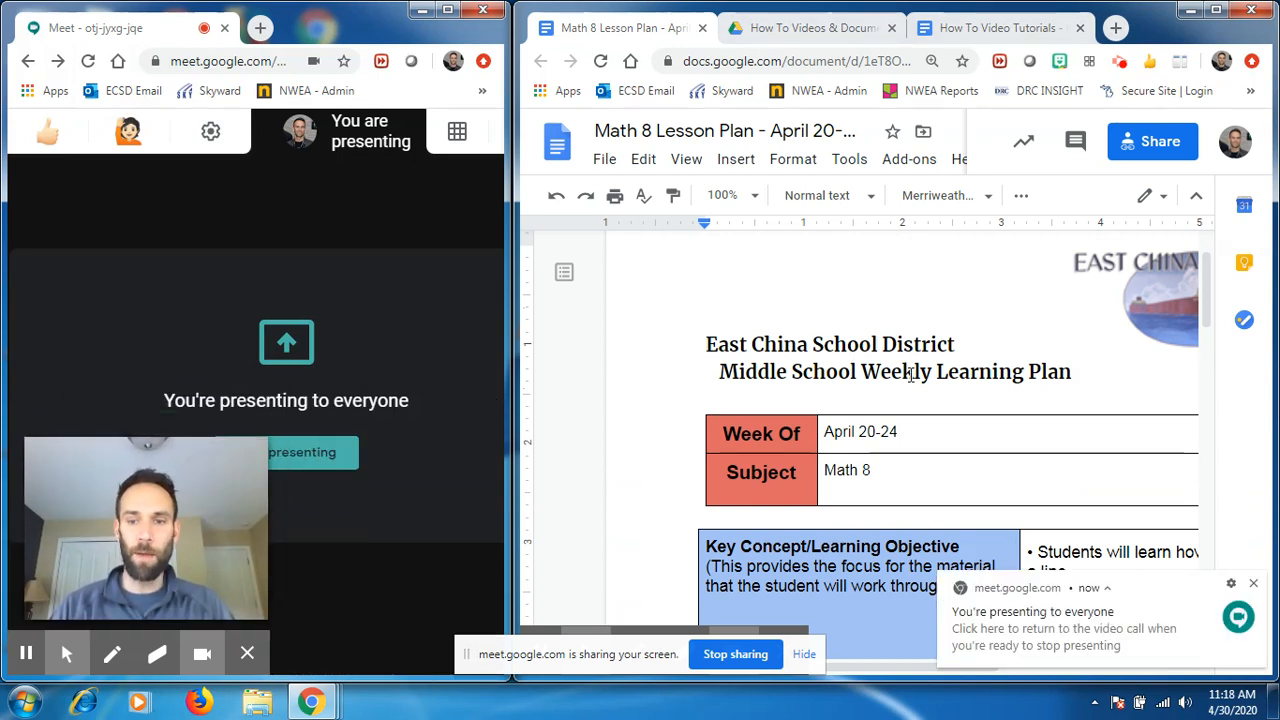
Scroll the side-by-side lesson plan down to the learning objectives
{"action": "scroll", "scroll_direction": "down", "scroll_amount": 3}
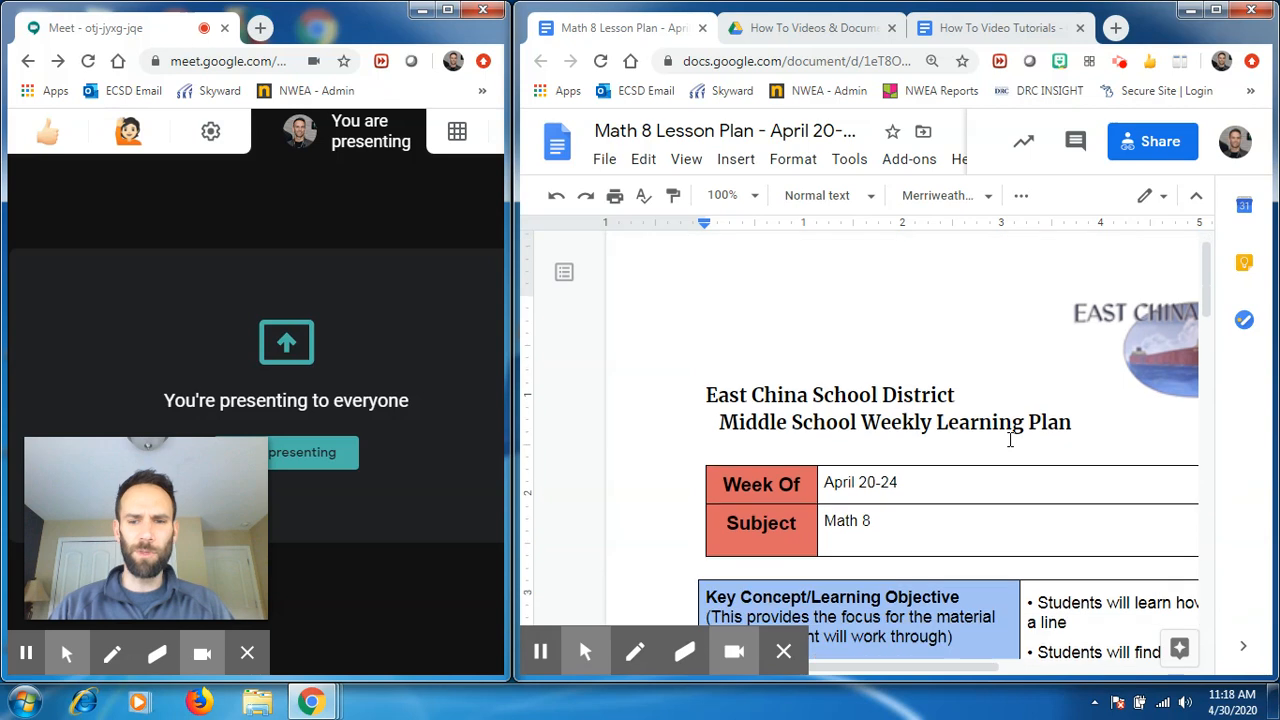
{"action": "scroll", "scroll_direction": "down", "scroll_amount": 3}
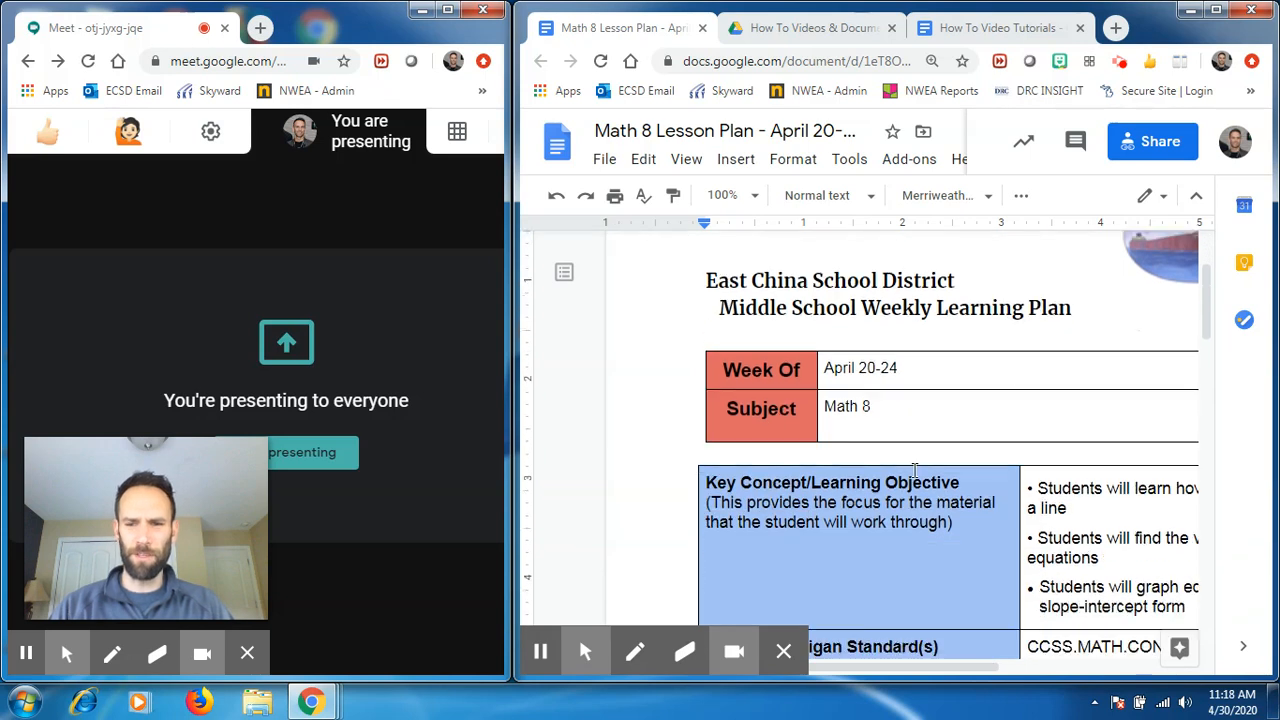
{"action": "scroll", "scroll_direction": "down", "scroll_amount": 3}
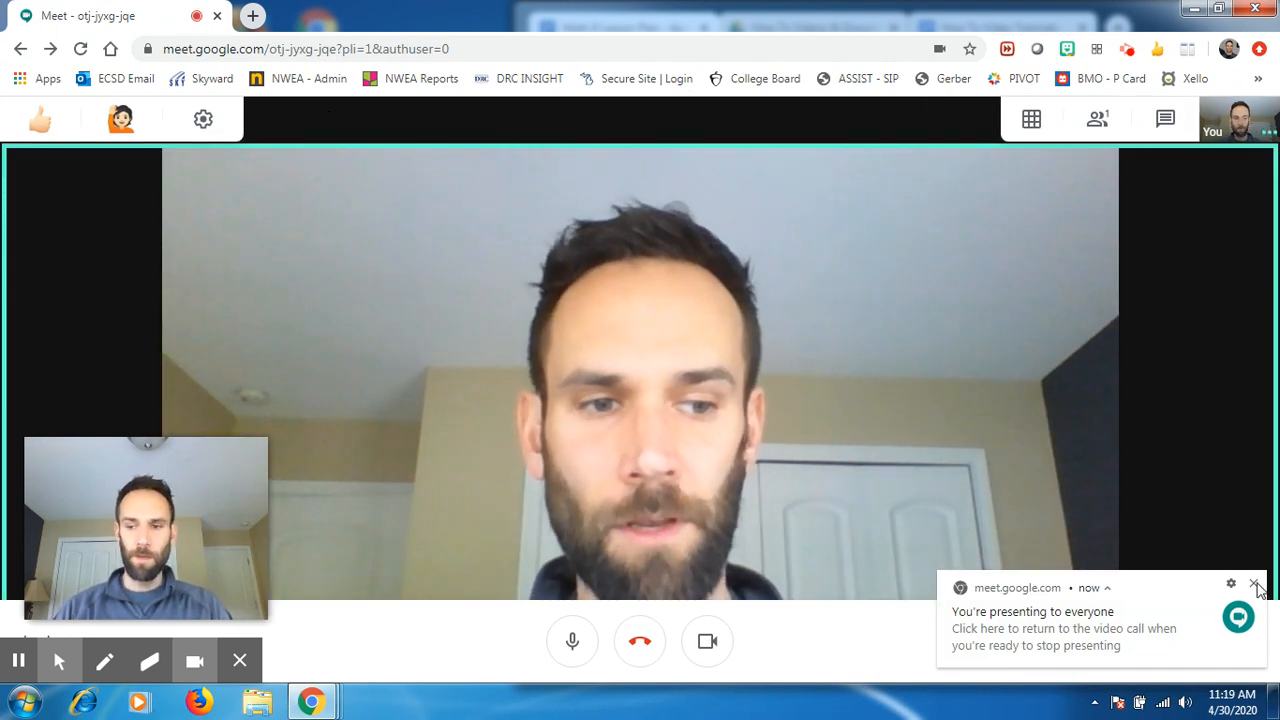
Dismiss the presenting notification and use Dualless to restore Meet to one full window
{"action": "left_click", "coordinate": [1256, 584]}
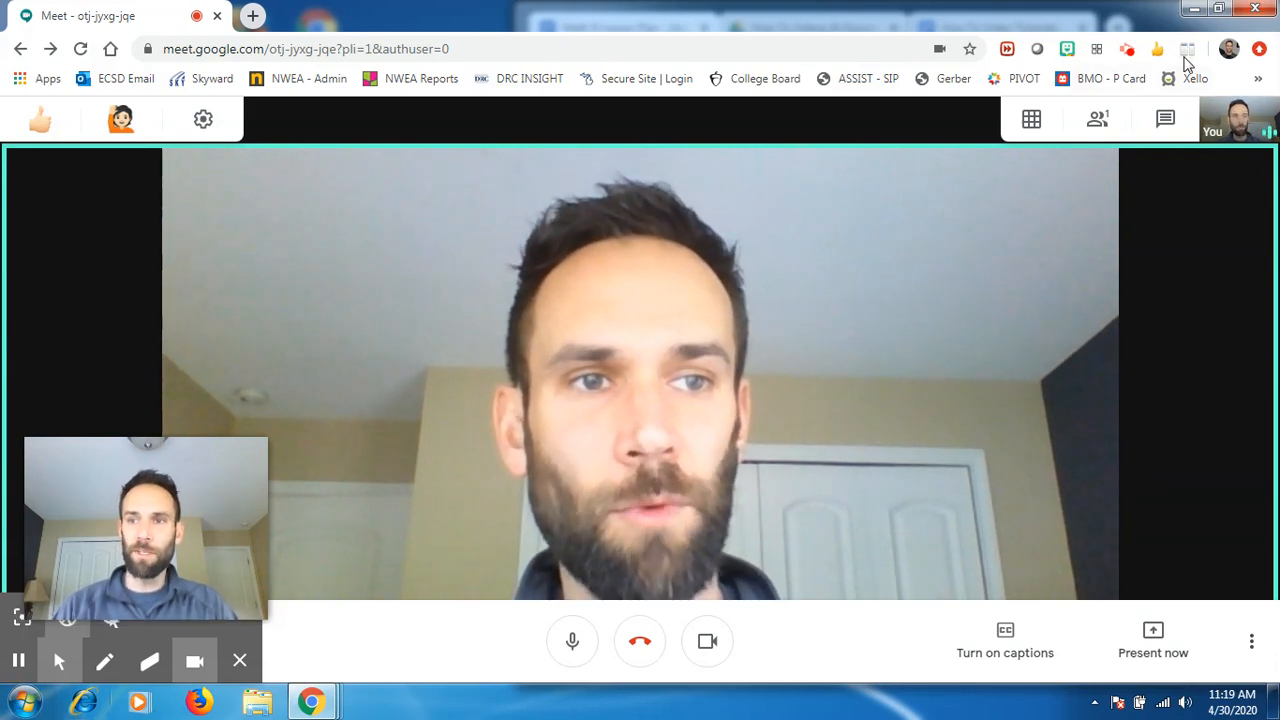
{"action": "left_click", "coordinate": [1188, 48]}
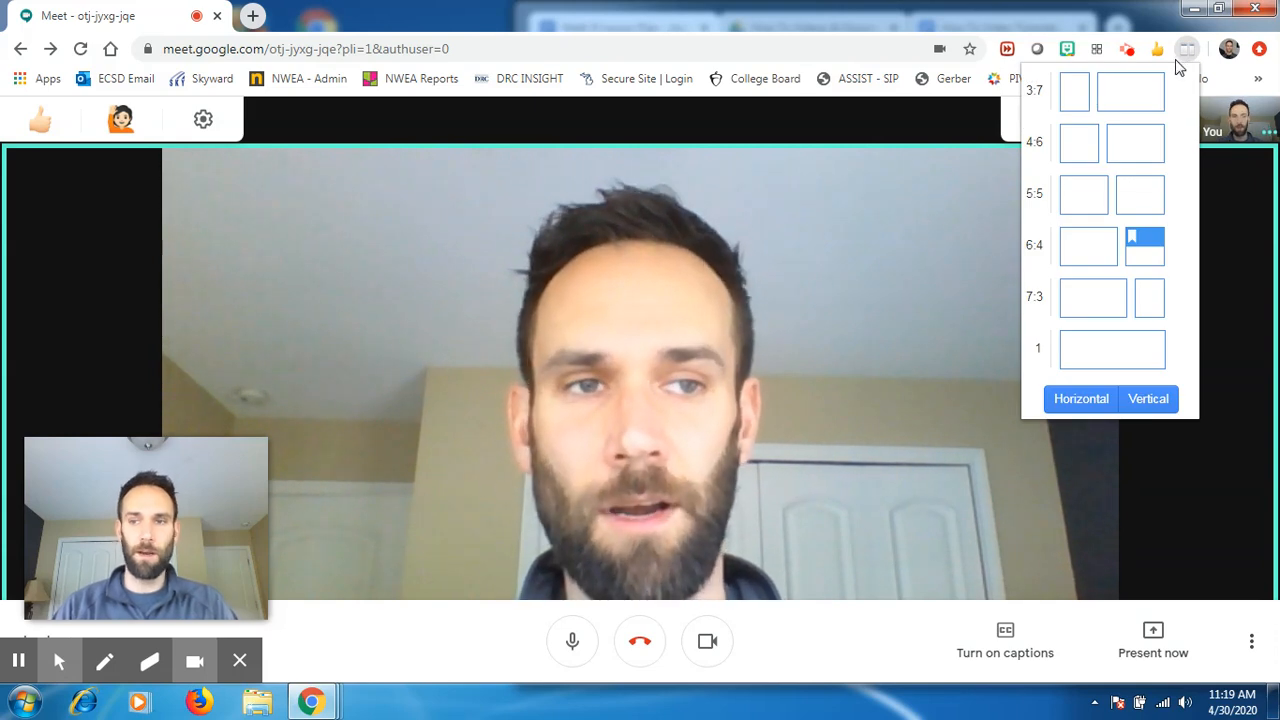
{"action": "left_click", "coordinate": [1128, 48]}
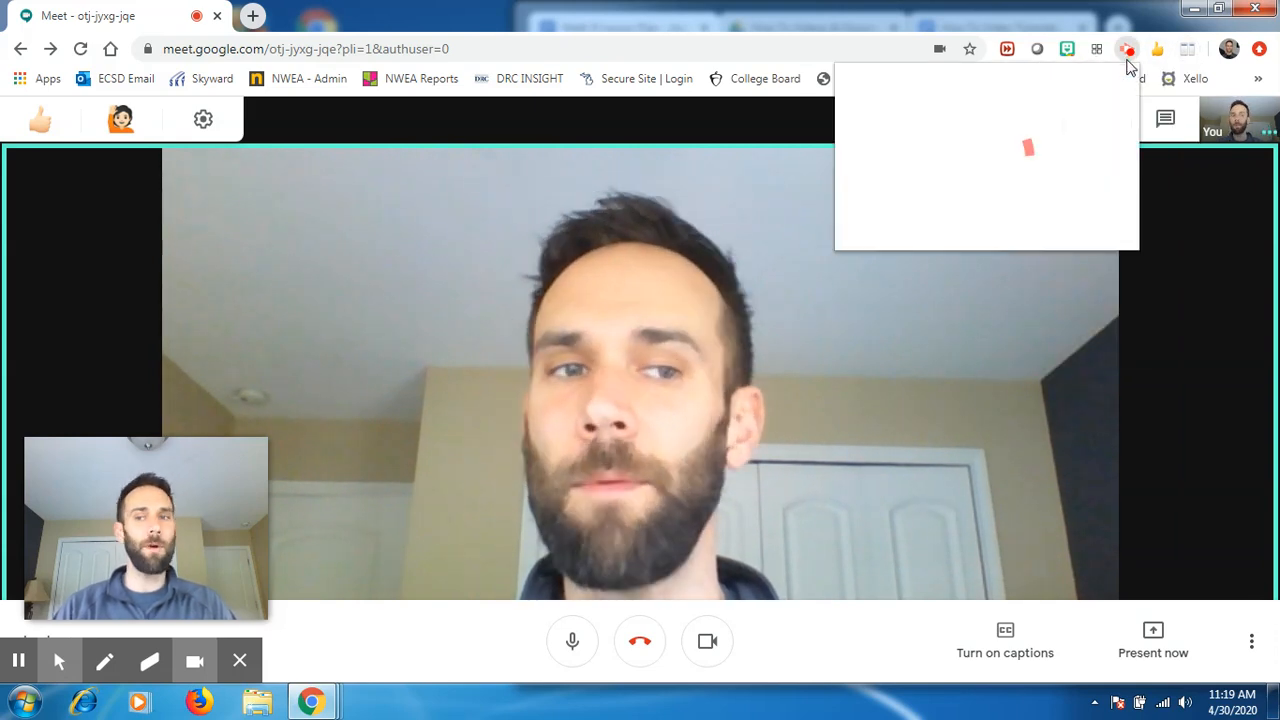